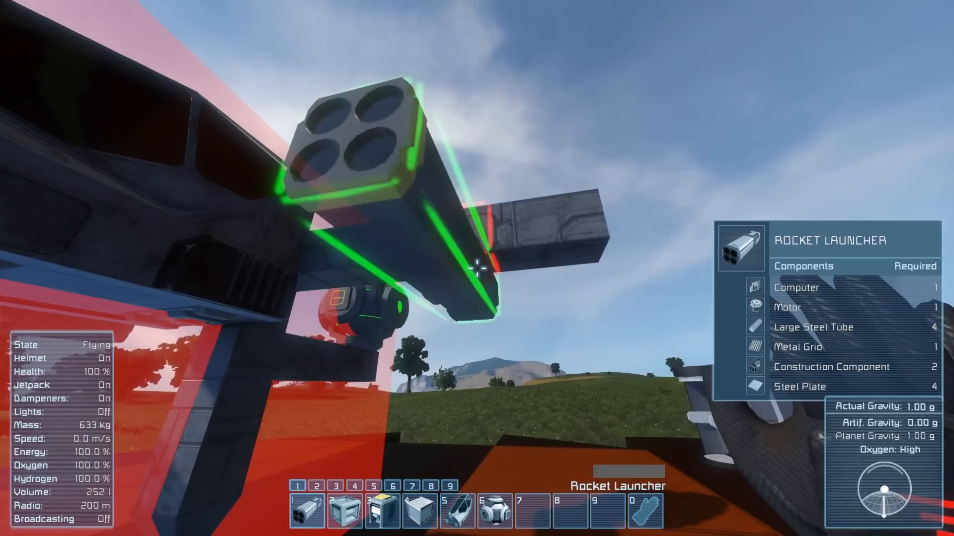
Bring up the fighter's terminal Control Panel listing its launcher pairs p1 to p3 (K)
{"action": "key", "text": "k"}
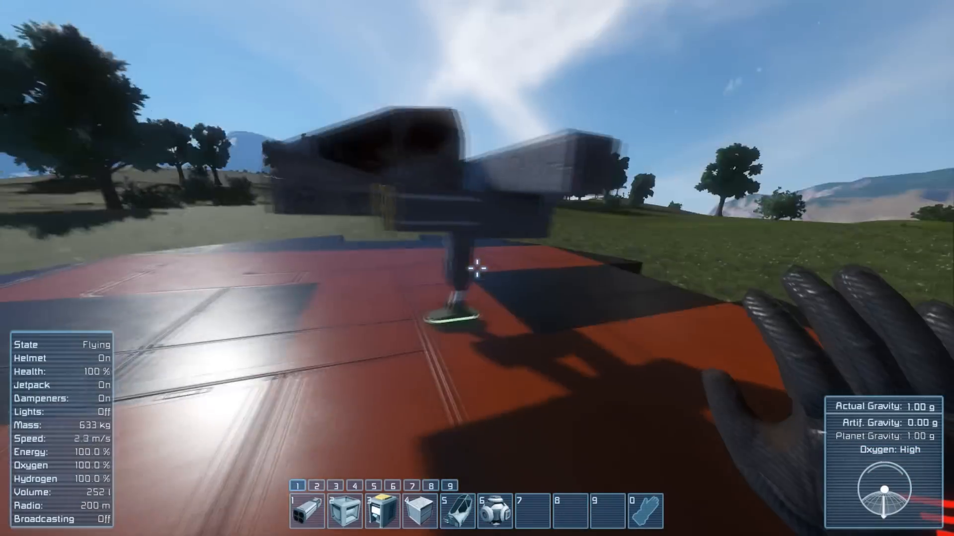
{"action": "key", "text": "k"}
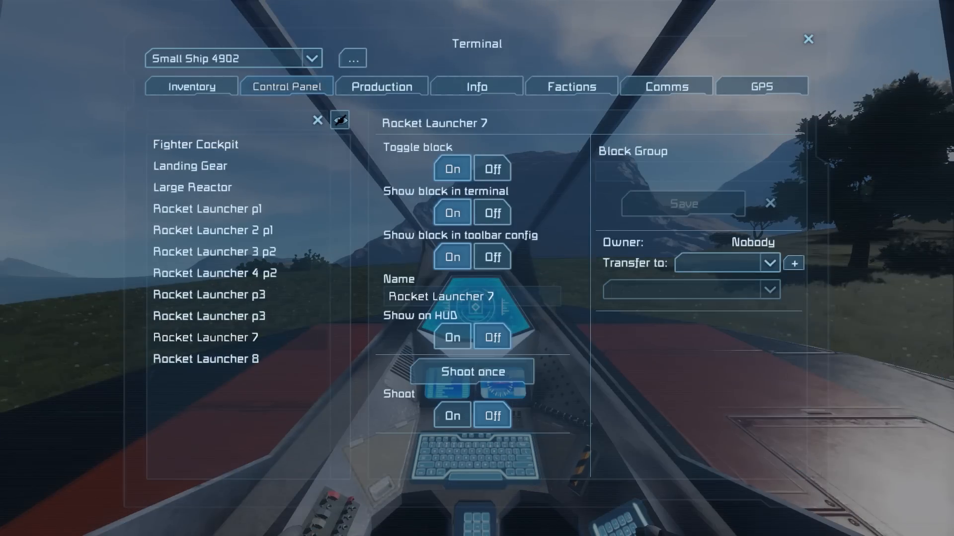
Filter the block list to 'timer' and rename the first timers Fire Volley, 8ms and 16ms
{"action": "key", "text": "Escape"}
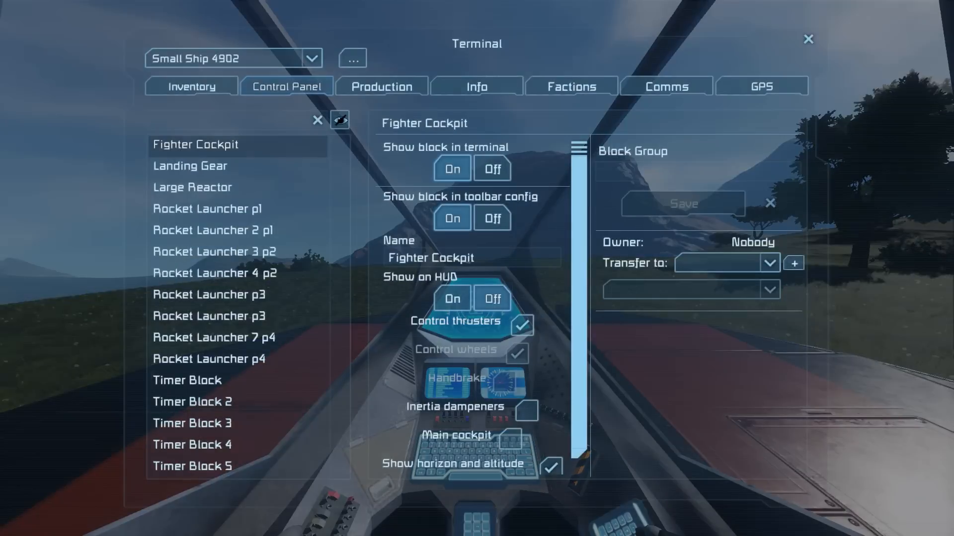
{"action": "type", "text": "timer"}
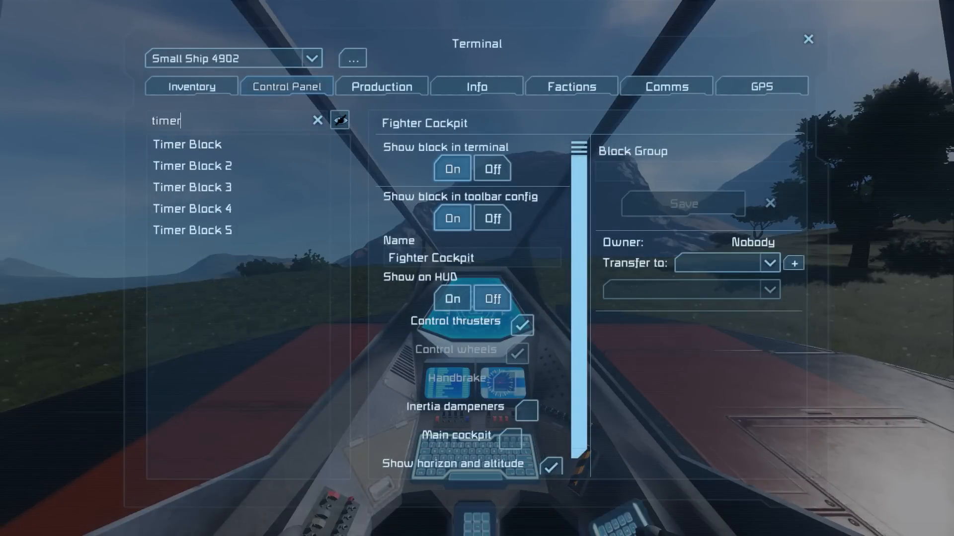
{"action": "left_click", "coordinate": [192, 144]}
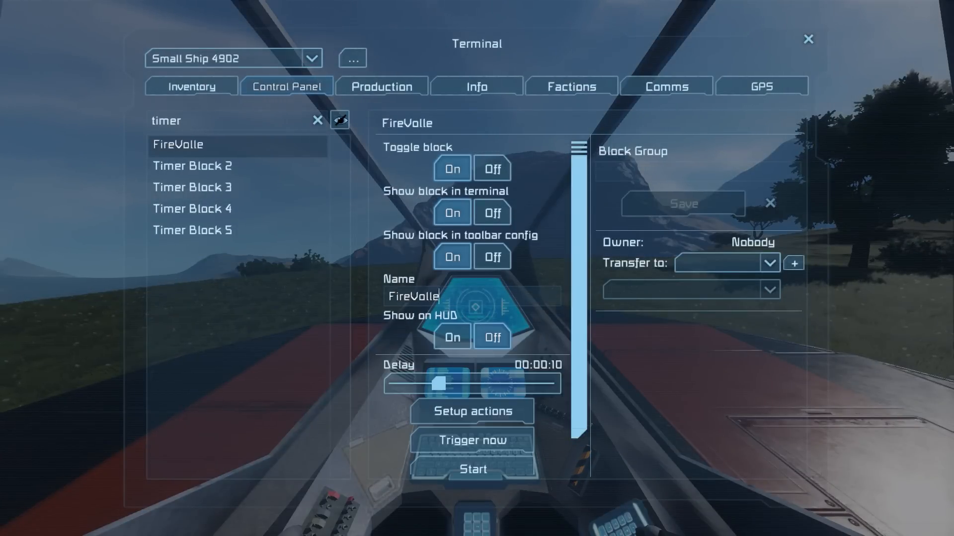
{"action": "left_click", "coordinate": [191, 166]}
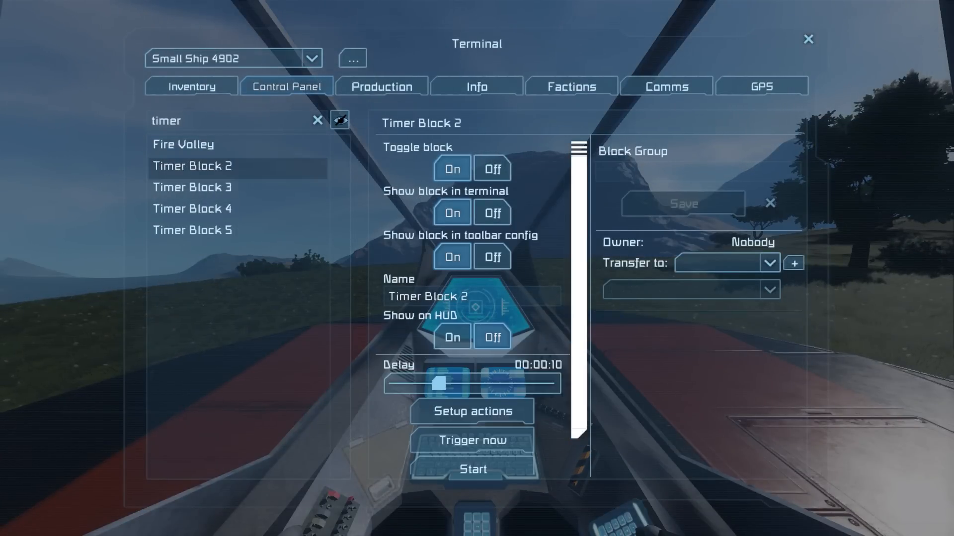
{"action": "left_click", "coordinate": [191, 187]}
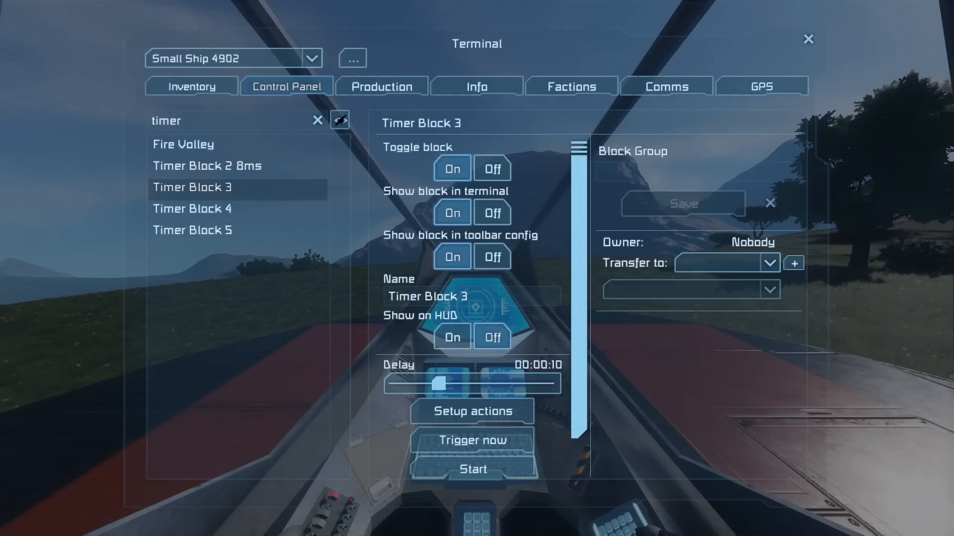
Rename Timer Block 4 to 24ms and Timer Block 5 to precise
{"action": "left_click", "coordinate": [192, 209]}
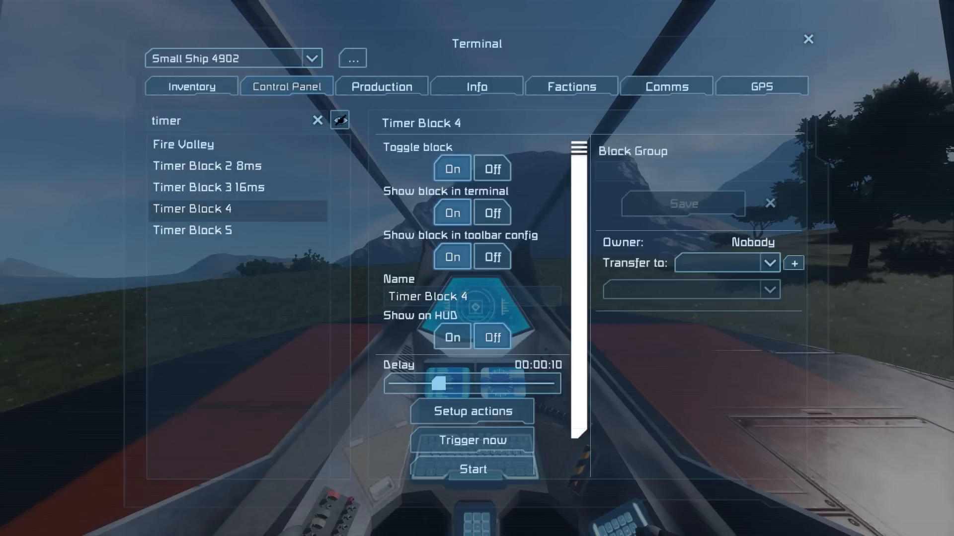
{"action": "type", "text": "24ms"}
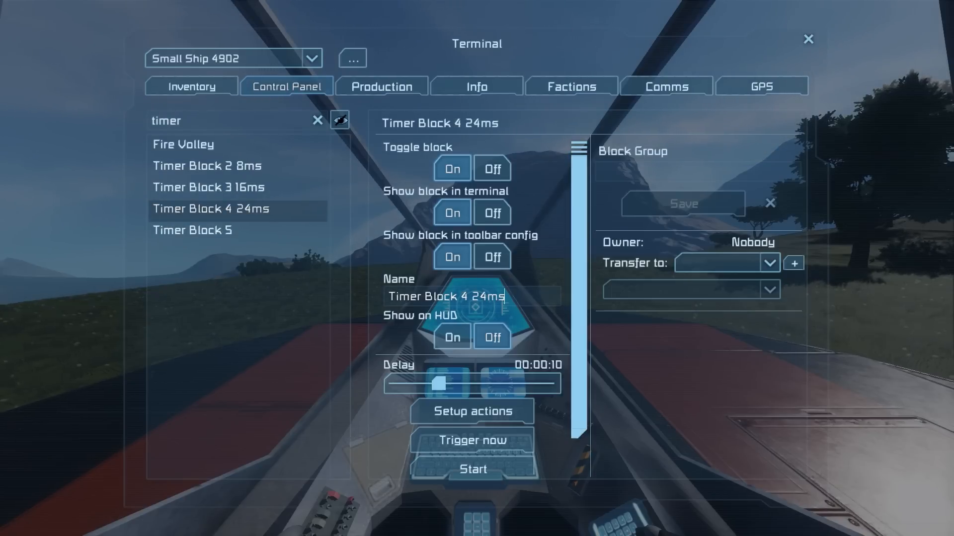
{"action": "left_click", "coordinate": [192, 230]}
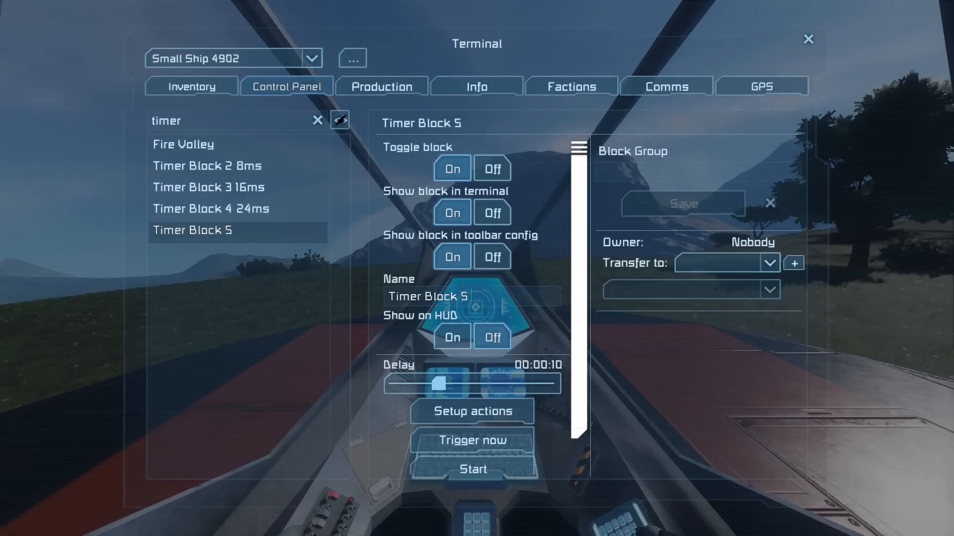
{"action": "type", "text": "precise"}
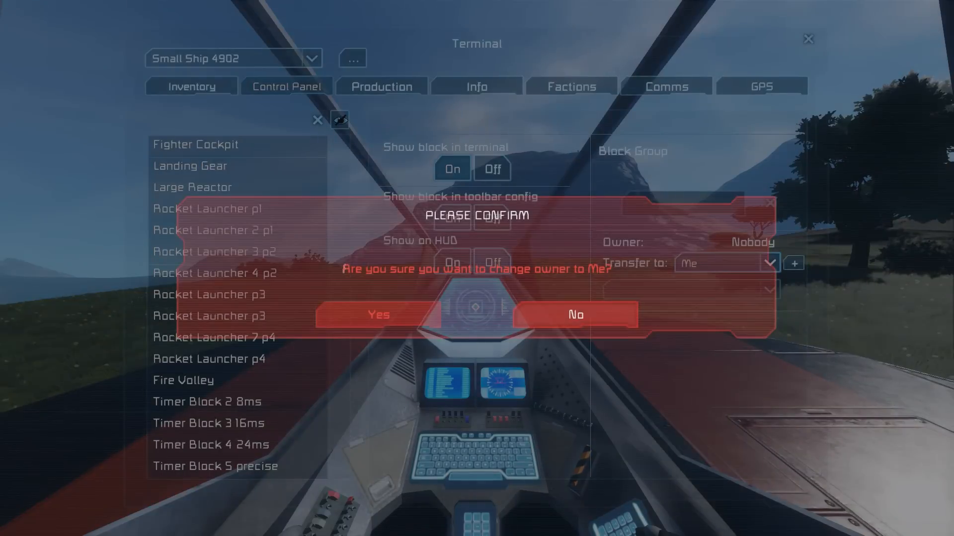
Accept the ownership-change confirmation before locating the Programmable block
{"action": "left_click", "coordinate": [378, 315]}
{"action": "type", "text": "pro"}
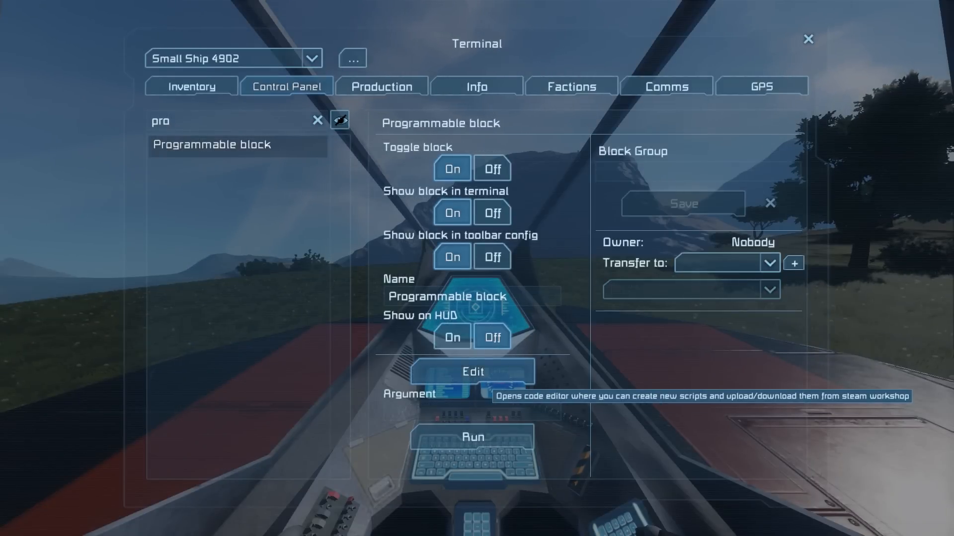
Choose the Precise Timers workshop script in the code editor, then clear the block filter
{"action": "left_click", "coordinate": [470, 372]}
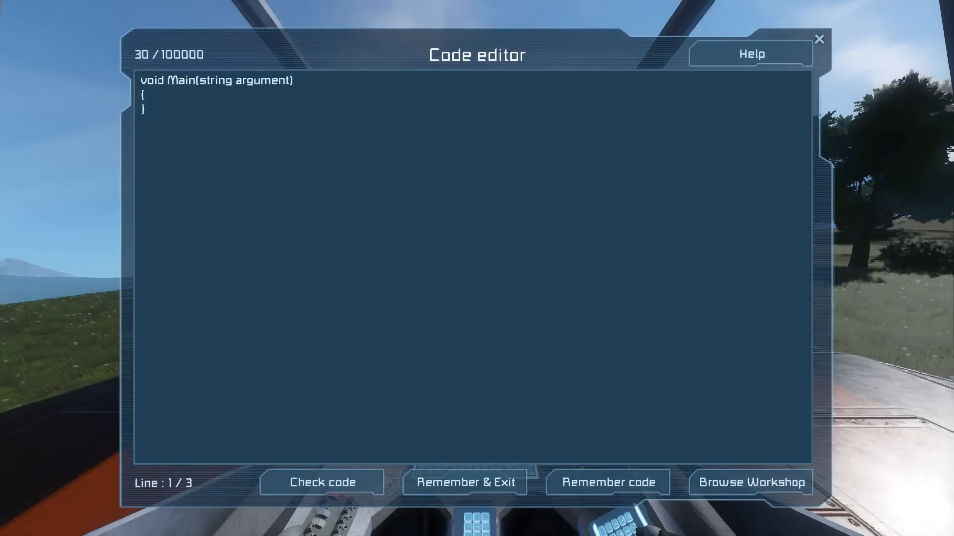
{"action": "left_click", "coordinate": [749, 483]}
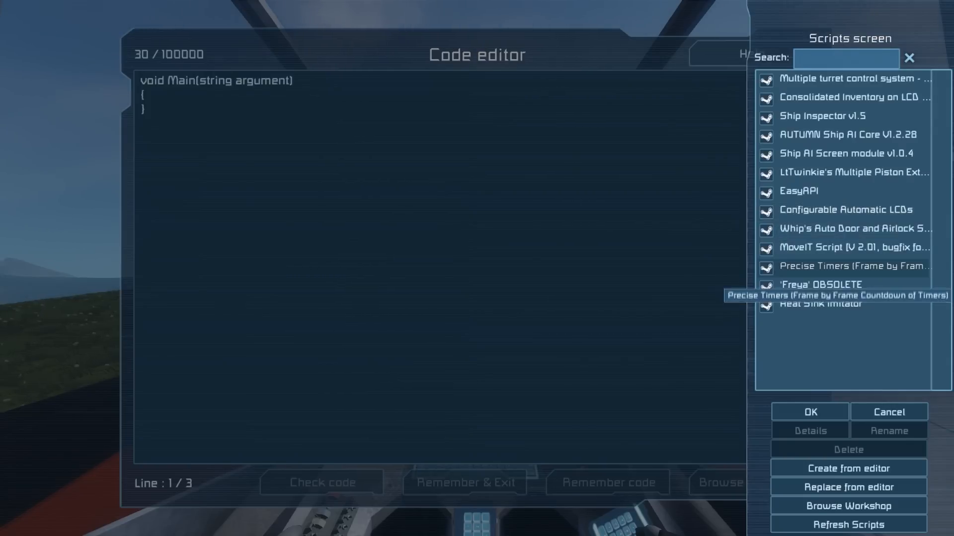
{"action": "left_click", "coordinate": [809, 412]}
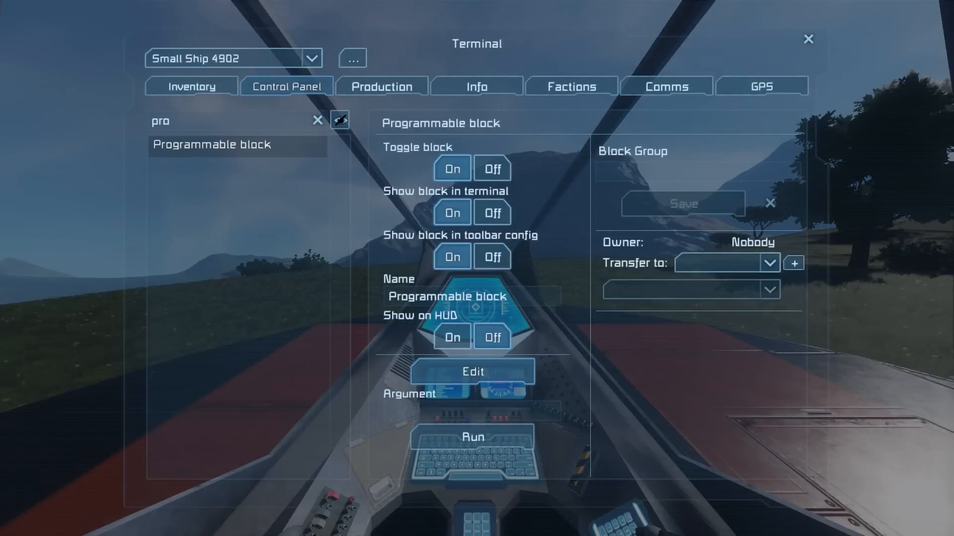
{"action": "left_click", "coordinate": [317, 121]}
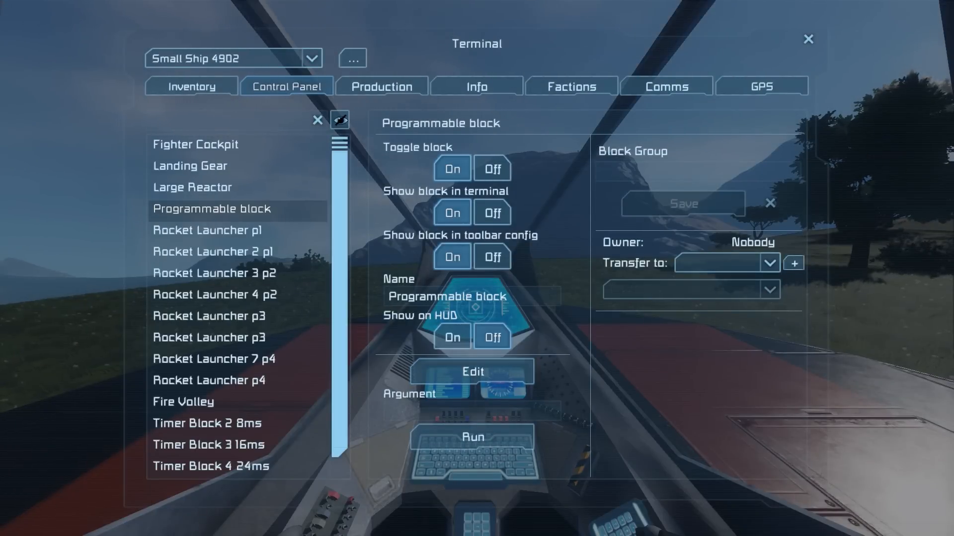
Filter to 'timer' and confirm delays of 16 for the 16ms timer and 24 for the 24ms timer
{"action": "type", "text": "timer"}
{"action": "type", "text": "16"}
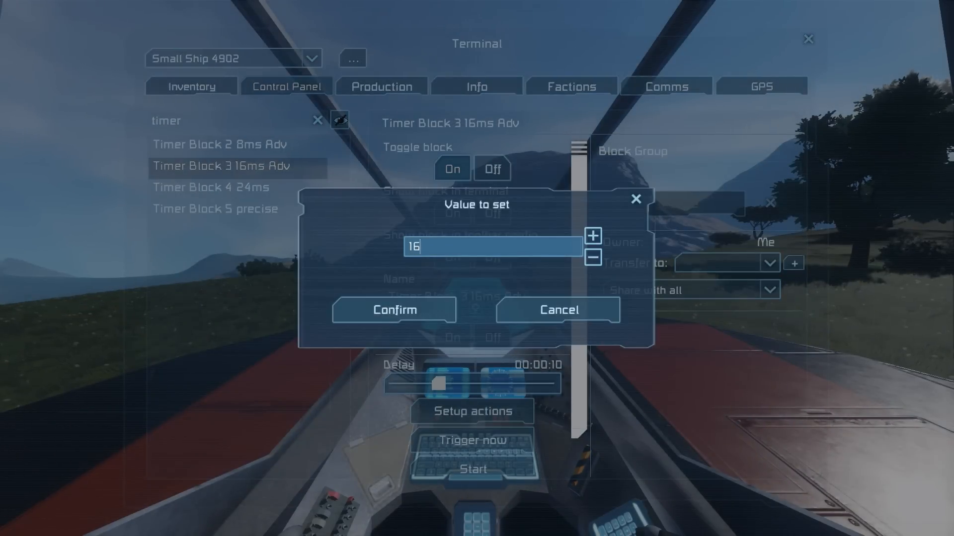
{"action": "left_click", "coordinate": [394, 310]}
{"action": "type", "text": "24"}
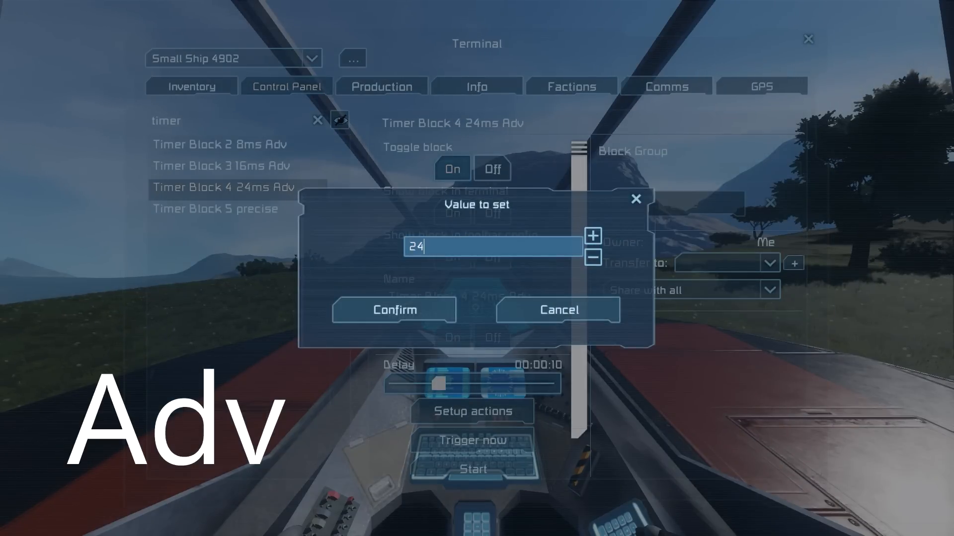
{"action": "left_click", "coordinate": [395, 310]}
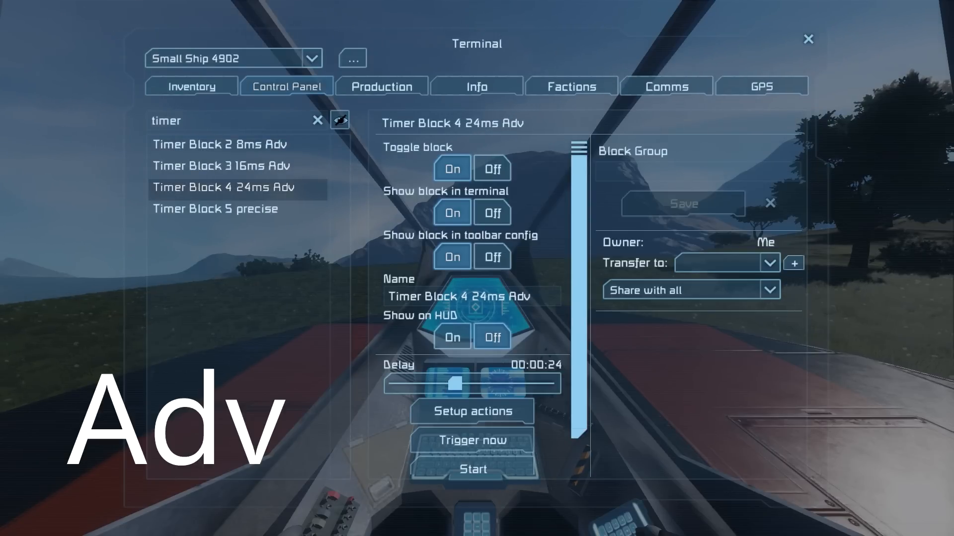
{"action": "left_click", "coordinate": [472, 412]}
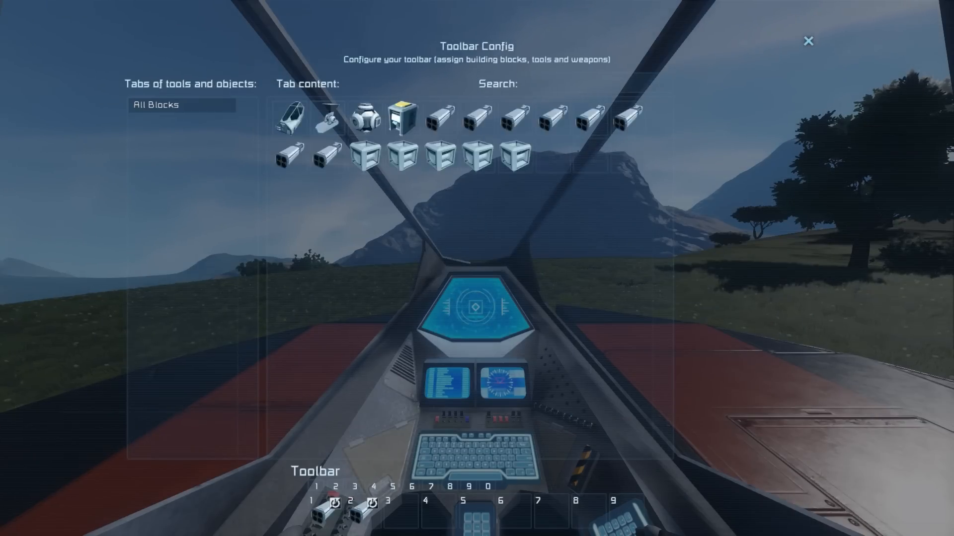
Assign the p4 launchers' shoot action to the 24ms timer, then select Fire Volley and refilter to timers
{"action": "type", "text": "p4"}
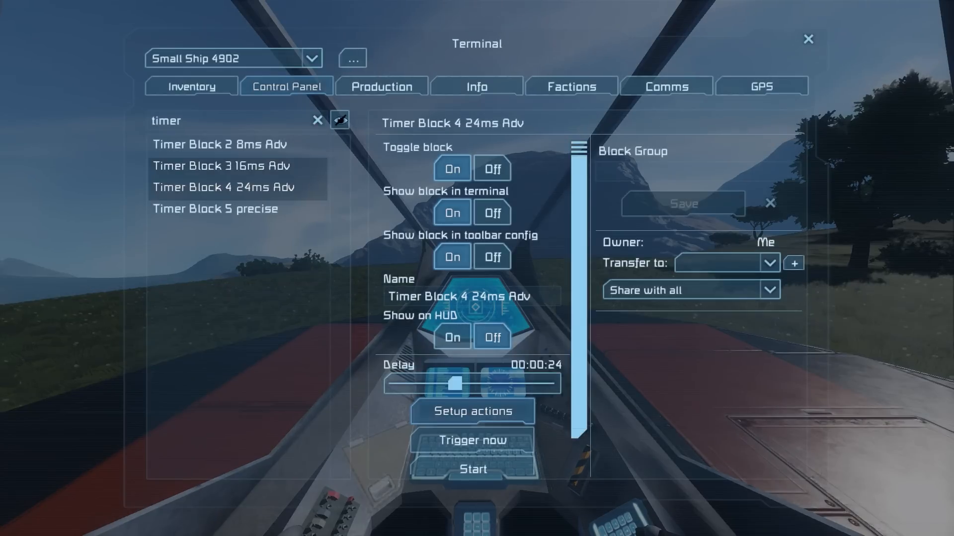
{"action": "left_click", "coordinate": [473, 411]}
{"action": "type", "text": "fire"}
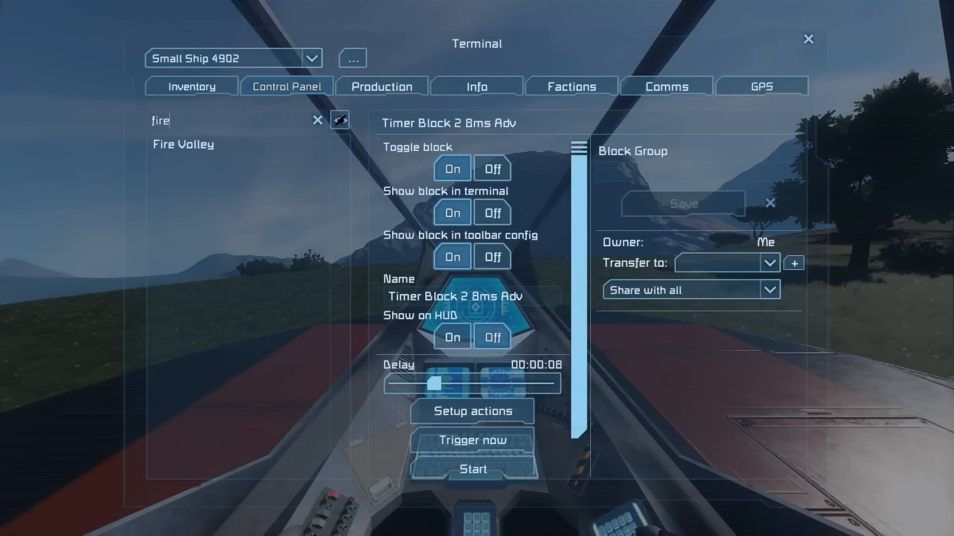
{"action": "left_click", "coordinate": [472, 412]}
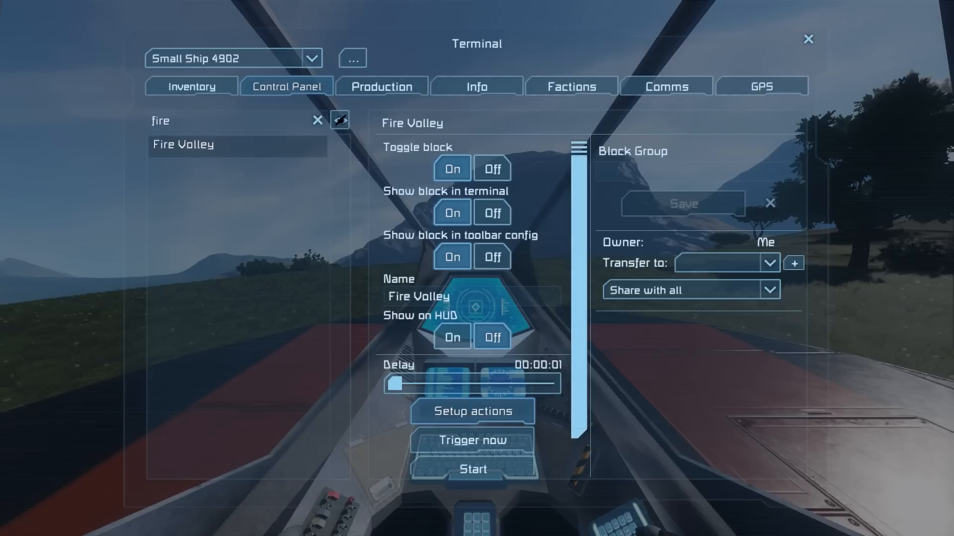
{"action": "left_click", "coordinate": [317, 121]}
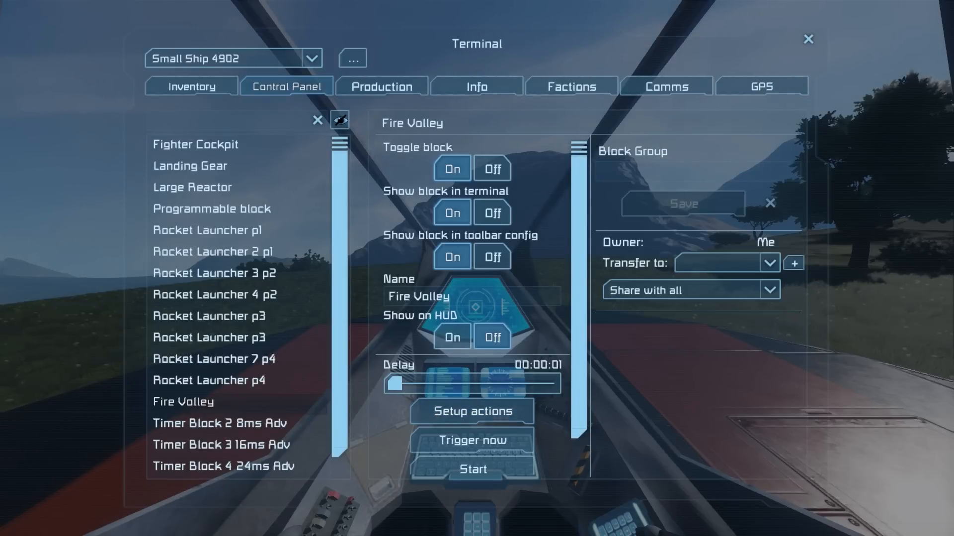
{"action": "type", "text": "timer"}
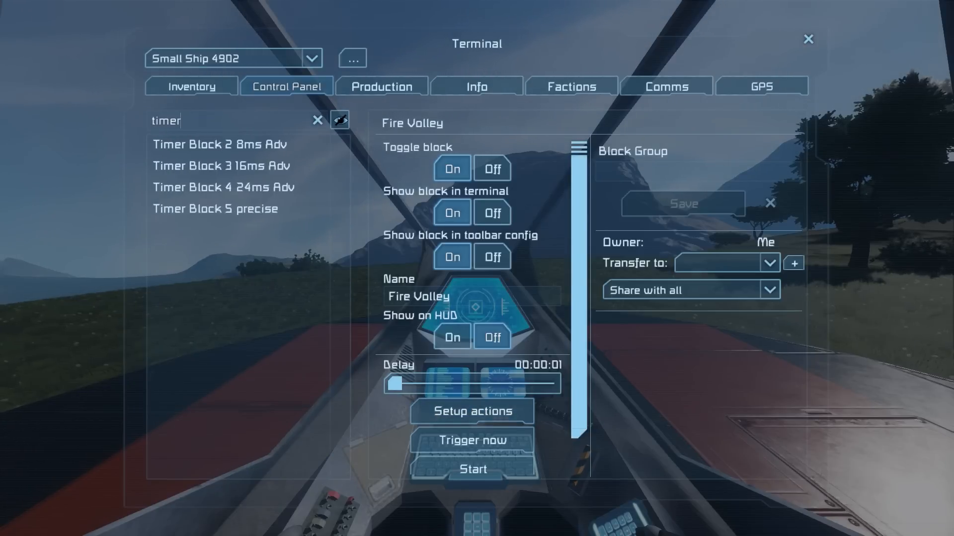
Make Fire Volley act on Timer Block 5 precise and add a further timer action via a 'fire' search
{"action": "left_click", "coordinate": [216, 209]}
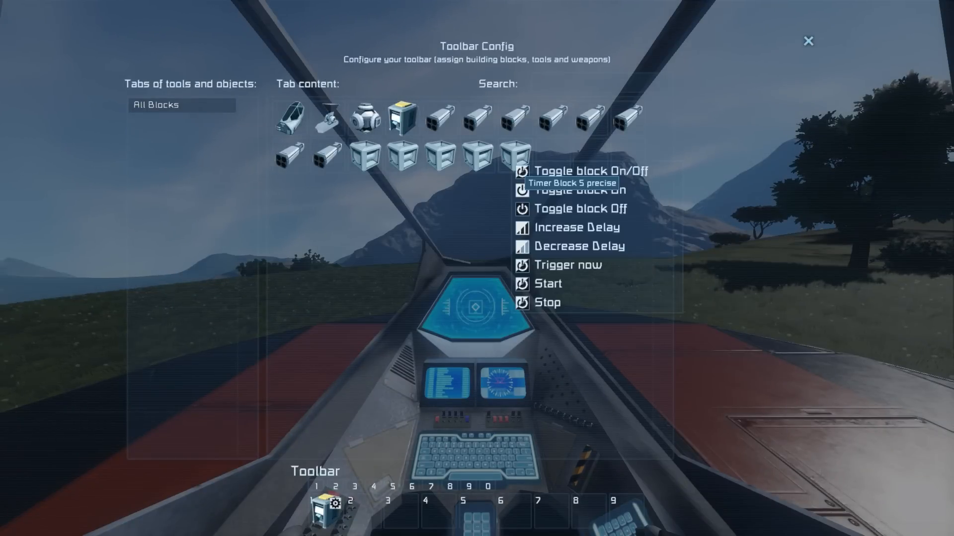
{"action": "left_click", "coordinate": [567, 265]}
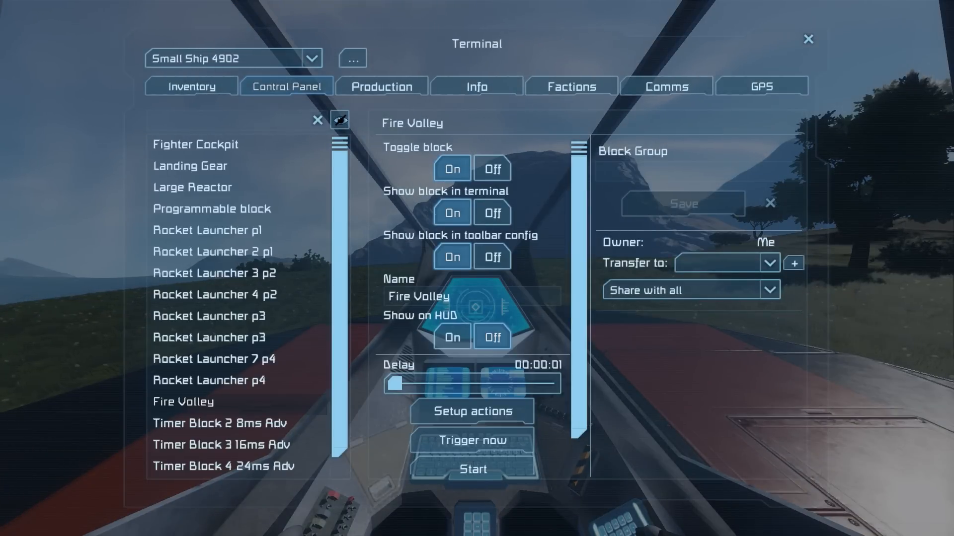
{"action": "type", "text": "fire"}
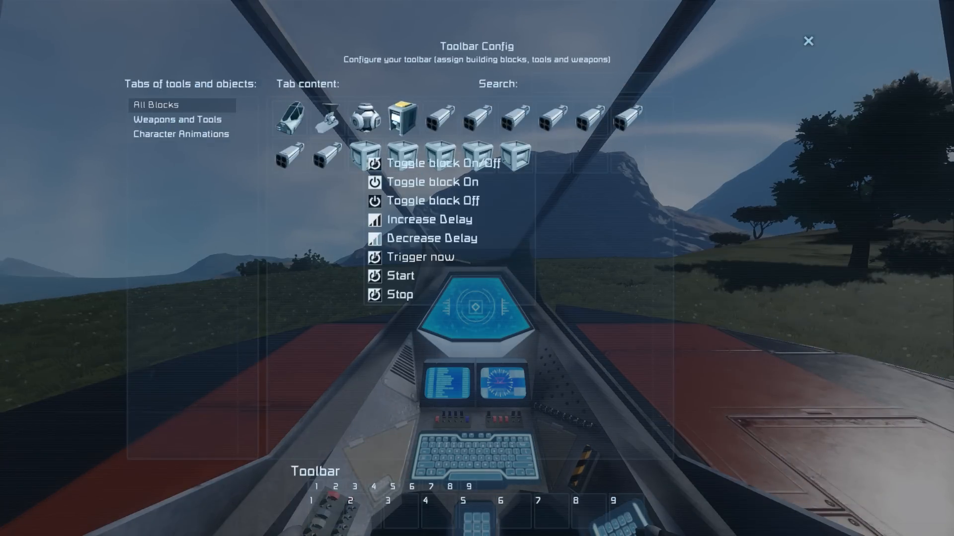
{"action": "left_click", "coordinate": [808, 41]}
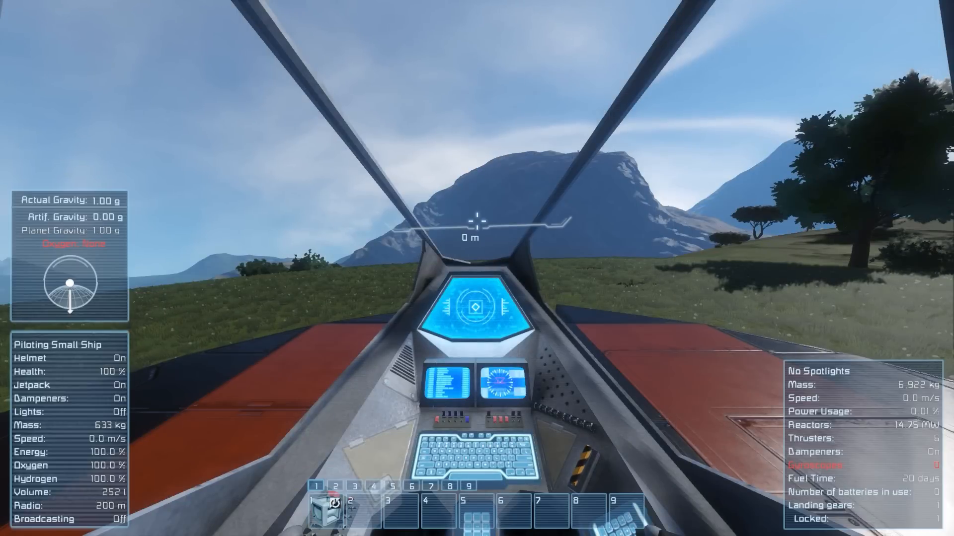
Trigger Fire Volley from the toolbar hotkey so the launcher pairs fire in sequence
{"action": "key", "text": "tab"}
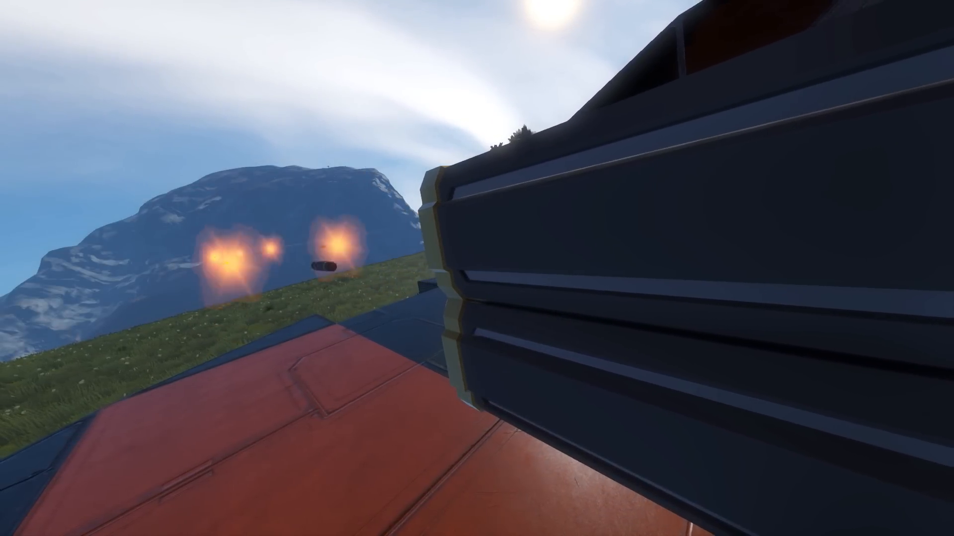
{"action": "mouse_move", "coordinate": [477, 268]}
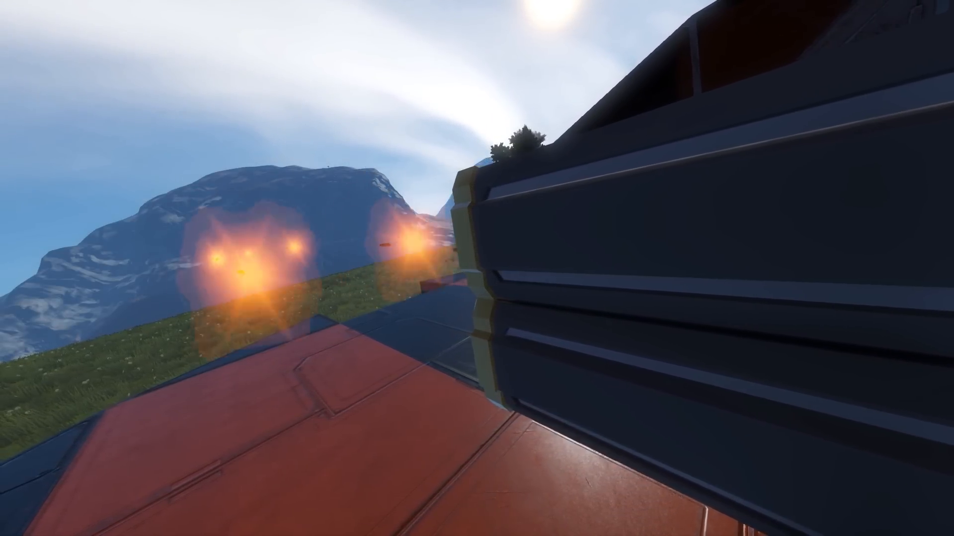
{"action": "mouse_move", "coordinate": [477, 268]}
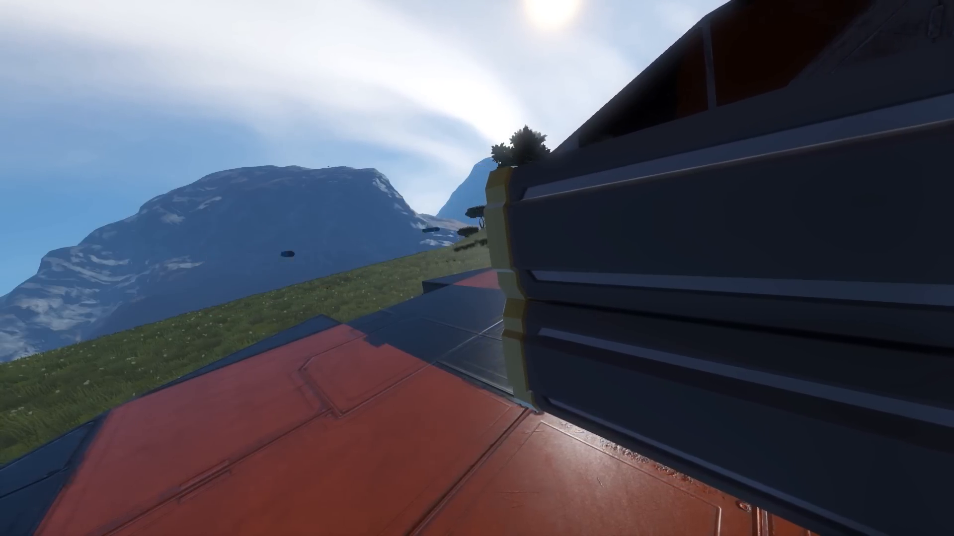